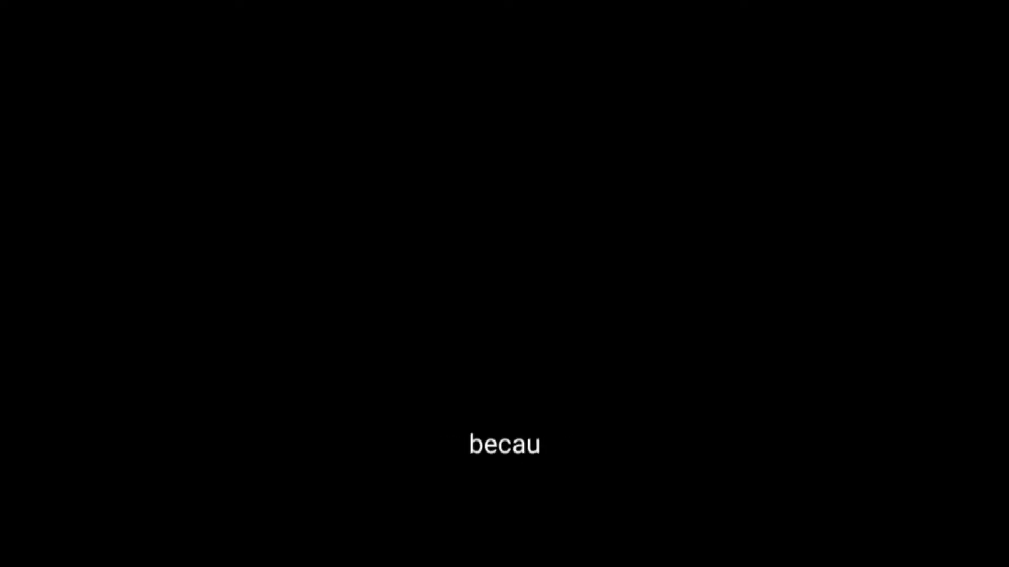
Delete the last letter of the caption, leaving the partial word "beca".
{"action": "key", "text": "Backspace"}
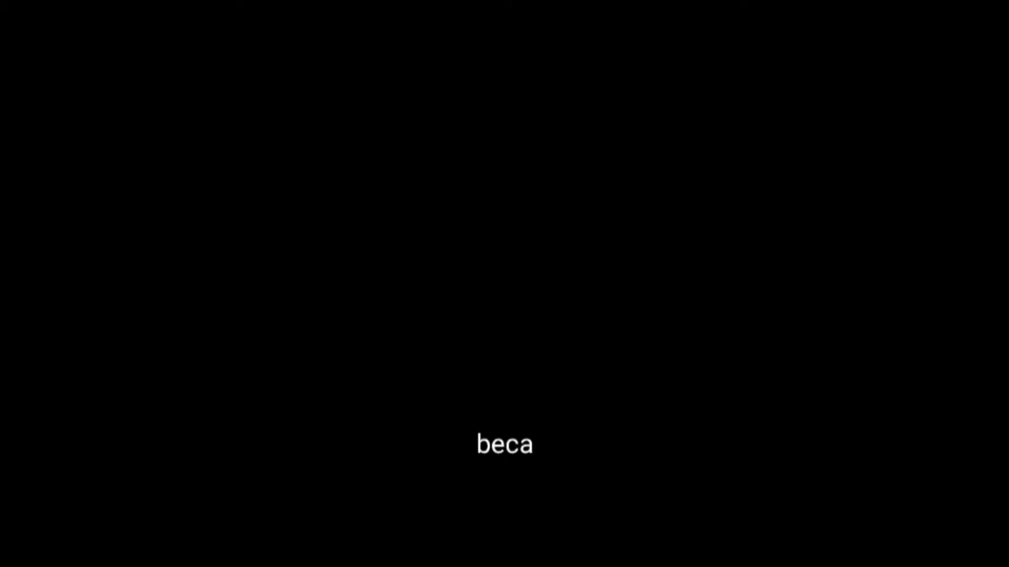